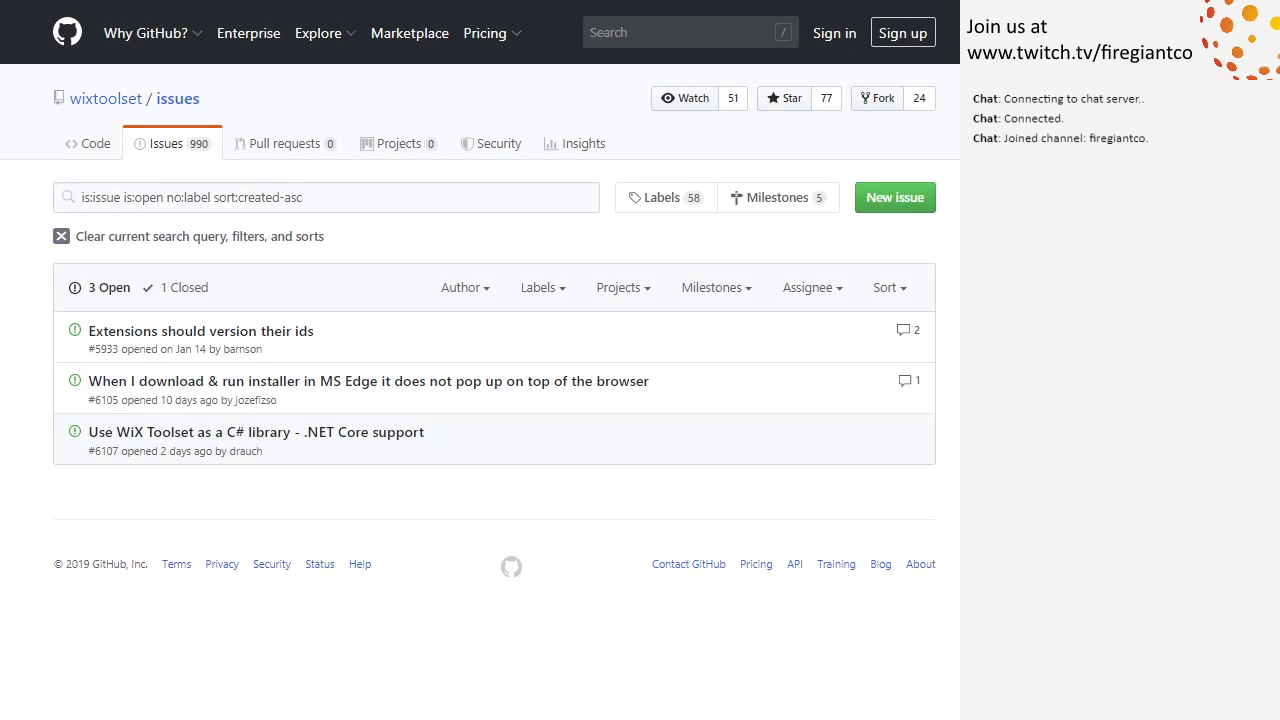
pyautogui.moveTo(360, 344)
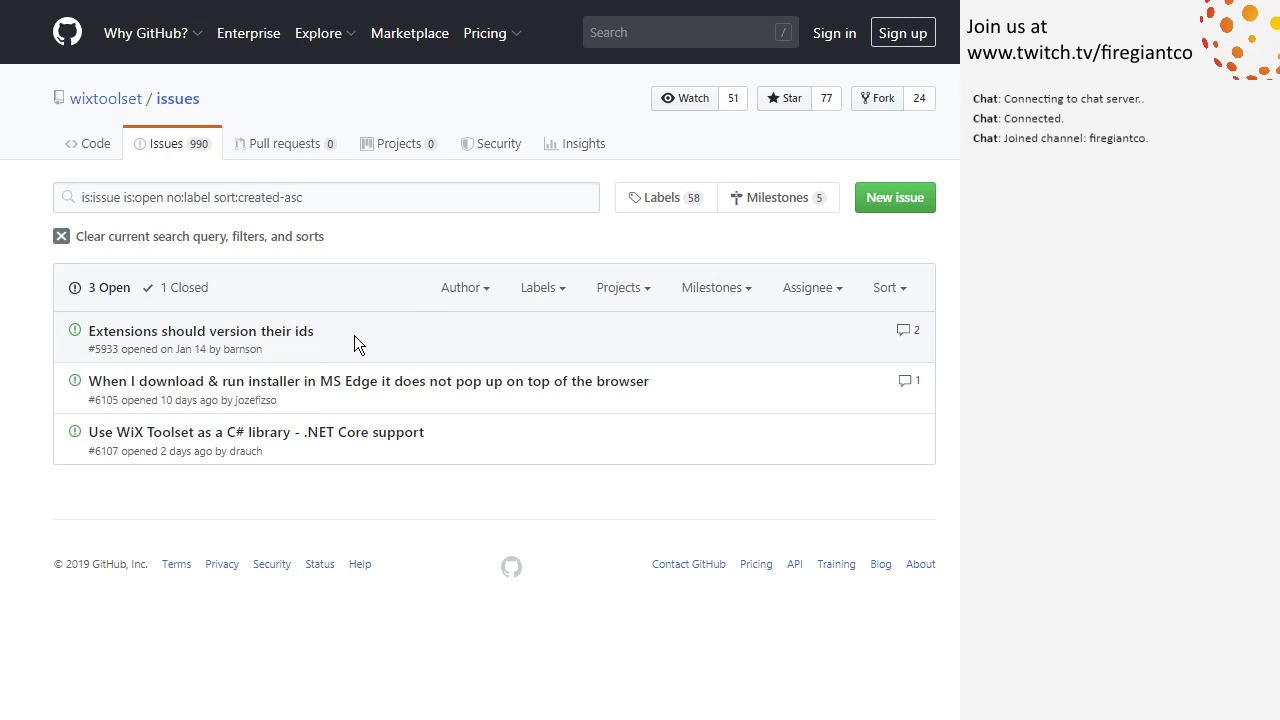
pyautogui.moveTo(110, 516)
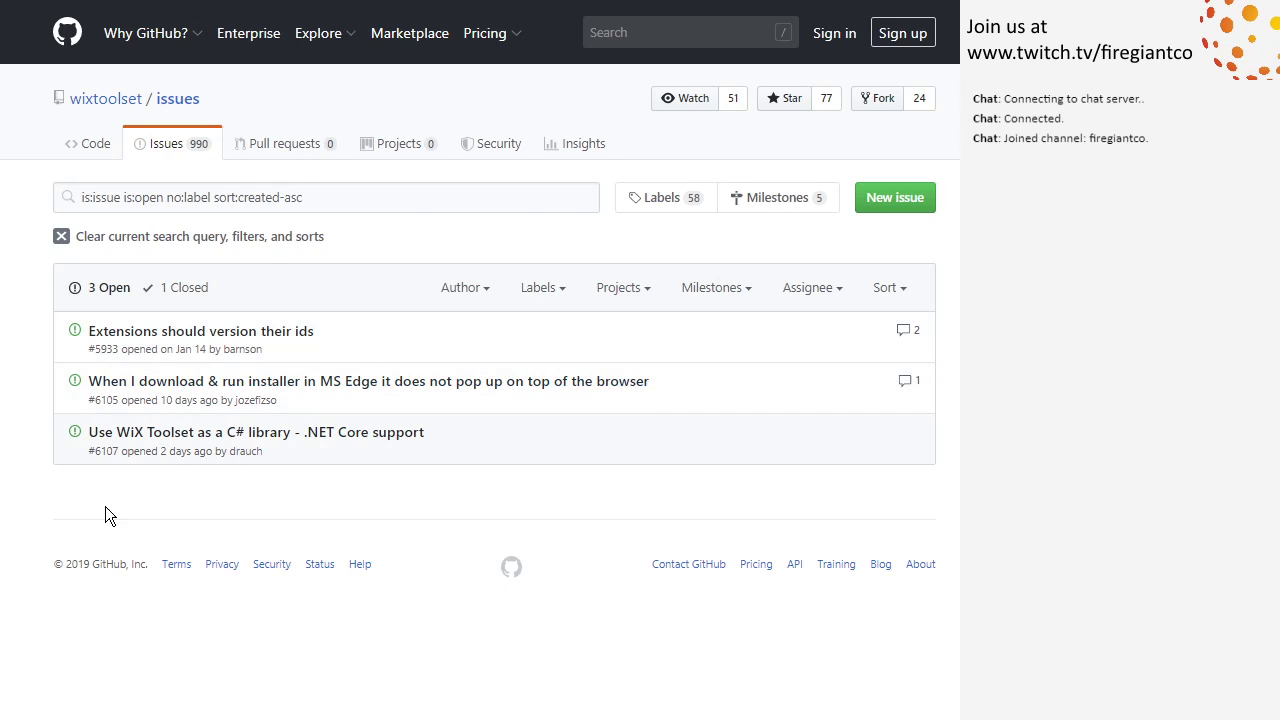
# Read the Edge installer pop-up issue #6105, then move on to the .NET Core support issue #6107
pyautogui.click(368, 380)
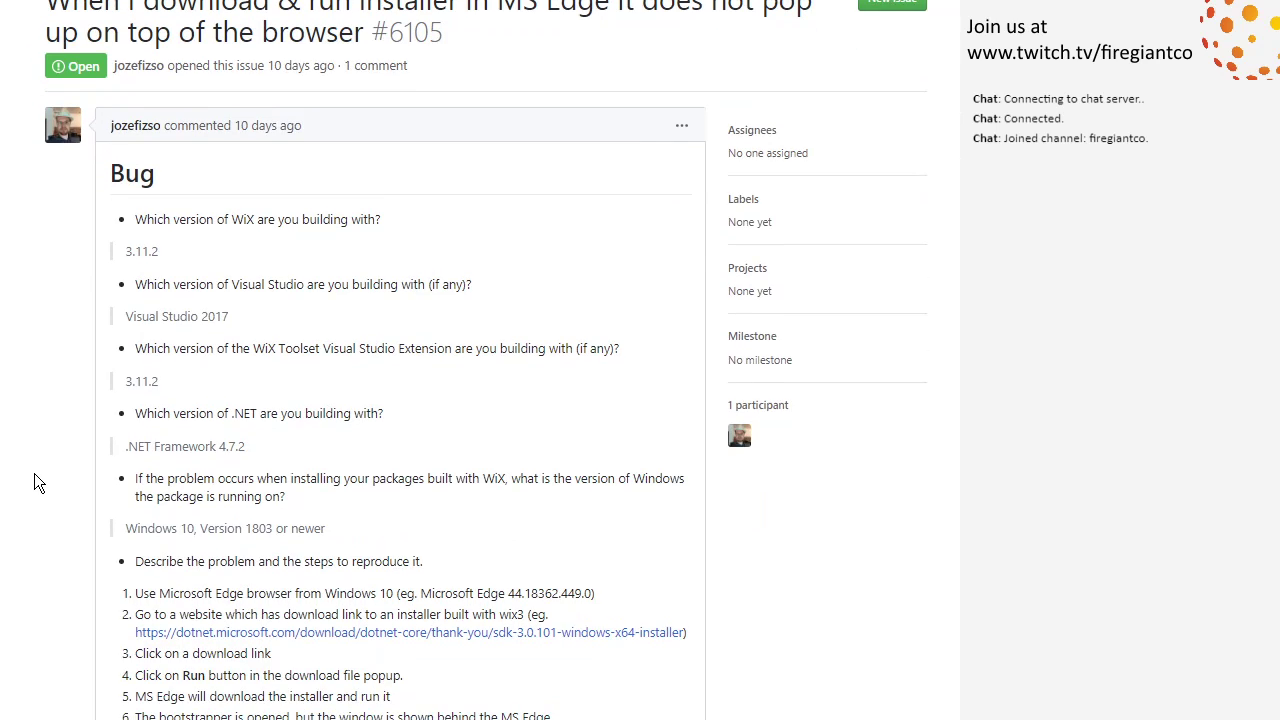
pyautogui.scroll(-3)
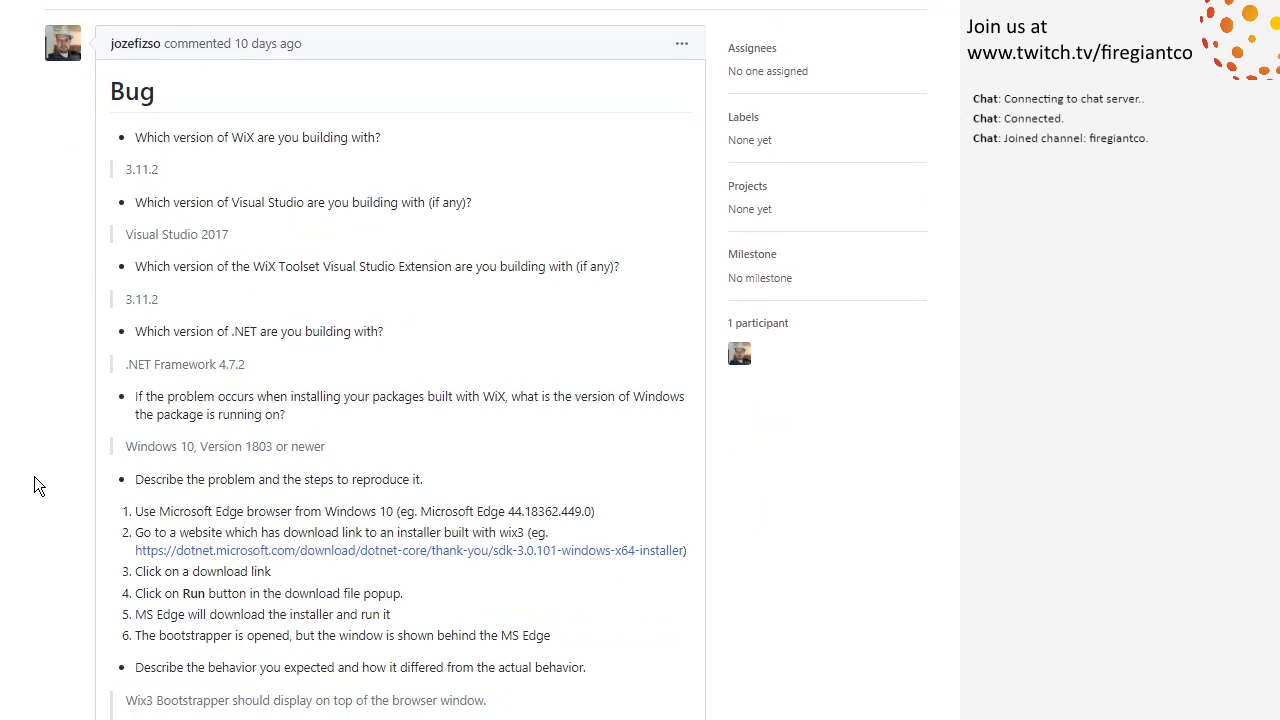
pyautogui.moveTo(52, 420)
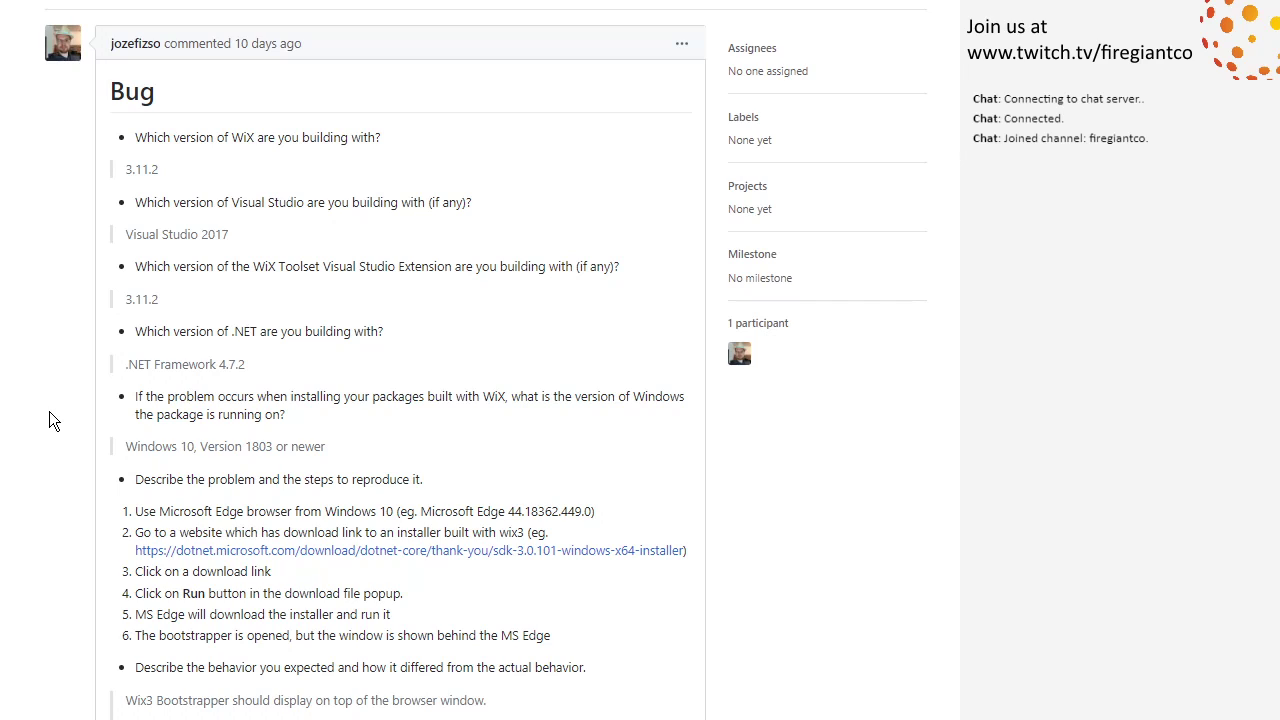
pyautogui.moveTo(24, 374)
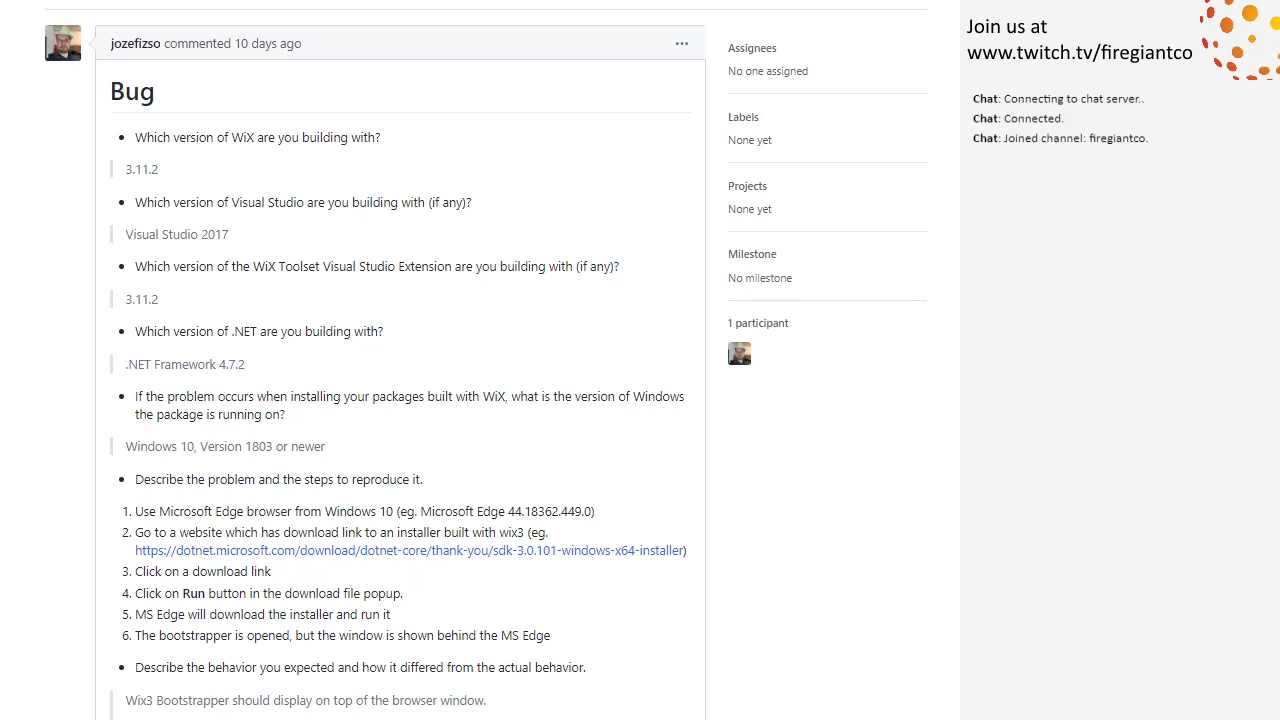
pyautogui.moveTo(524, 264)
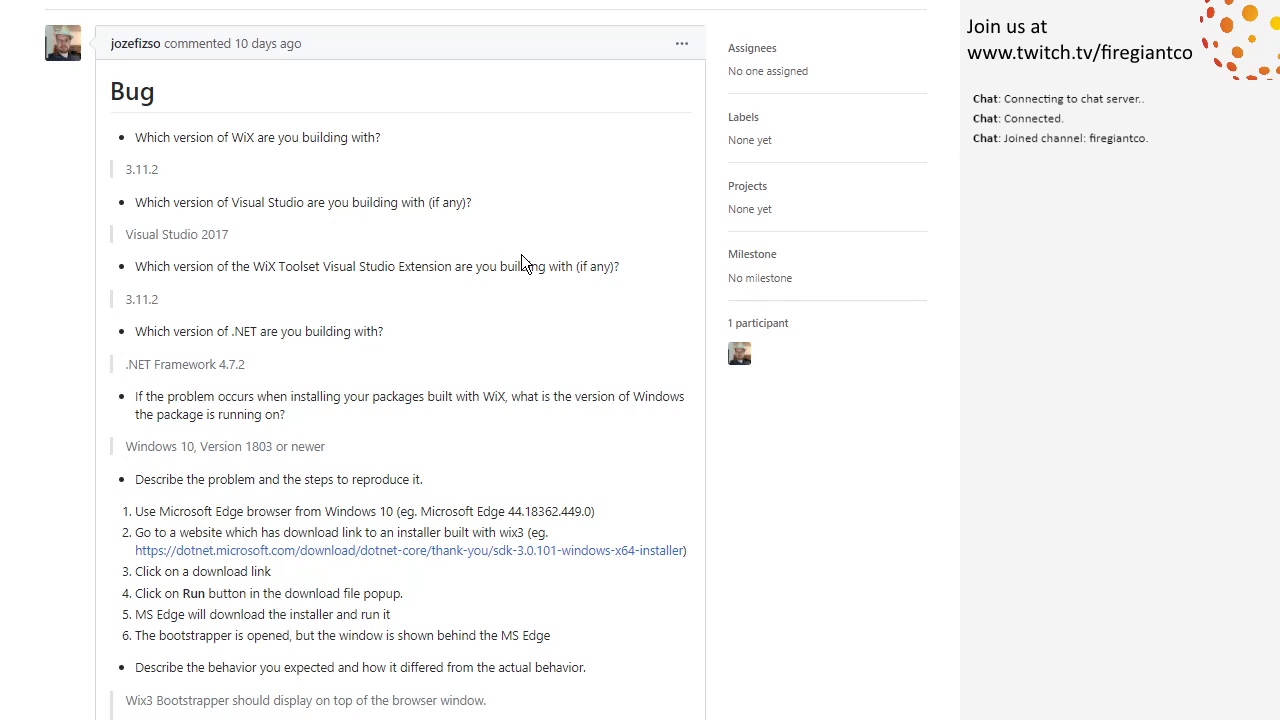
pyautogui.moveTo(822, 512)
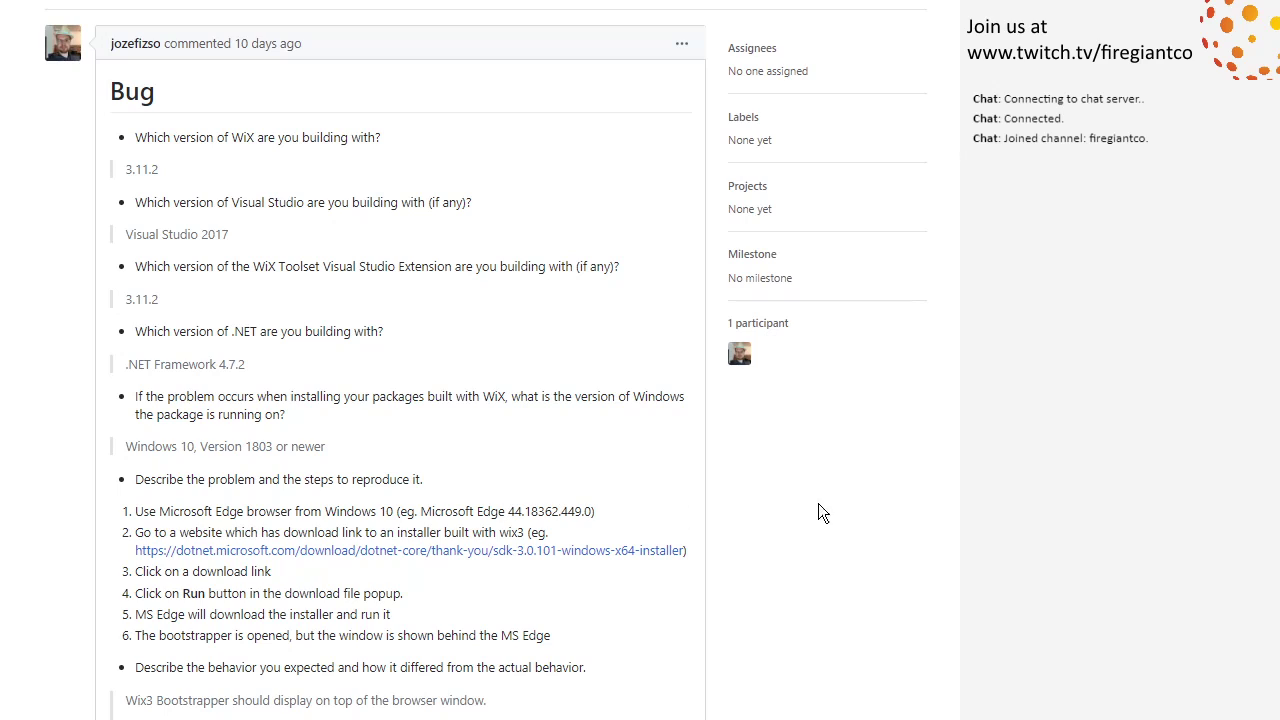
pyautogui.moveTo(872, 504)
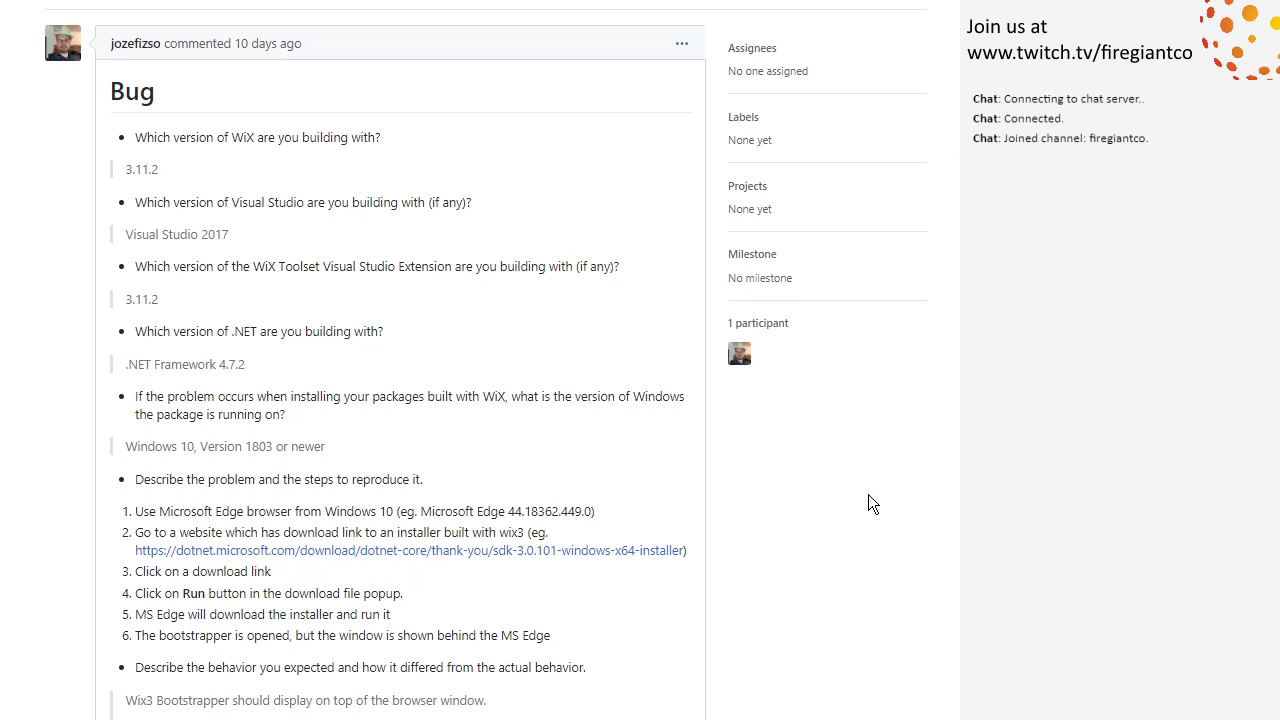
pyautogui.moveTo(884, 516)
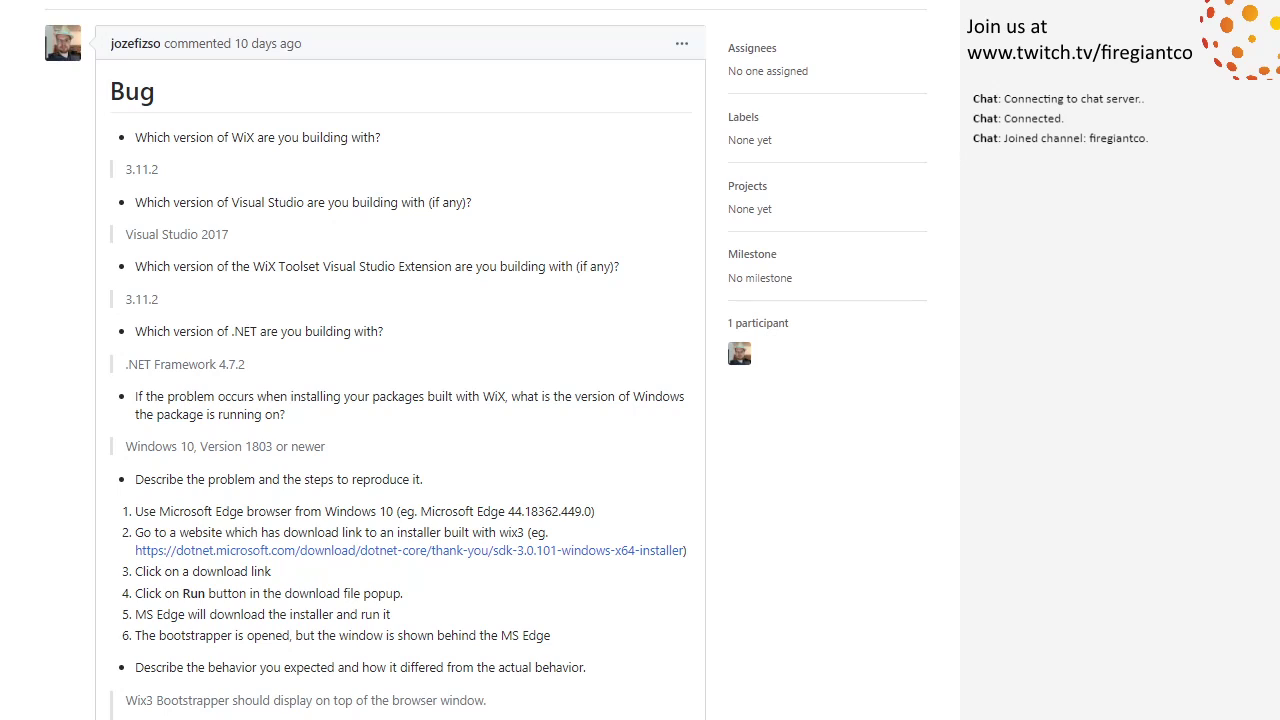
pyautogui.moveTo(946, 560)
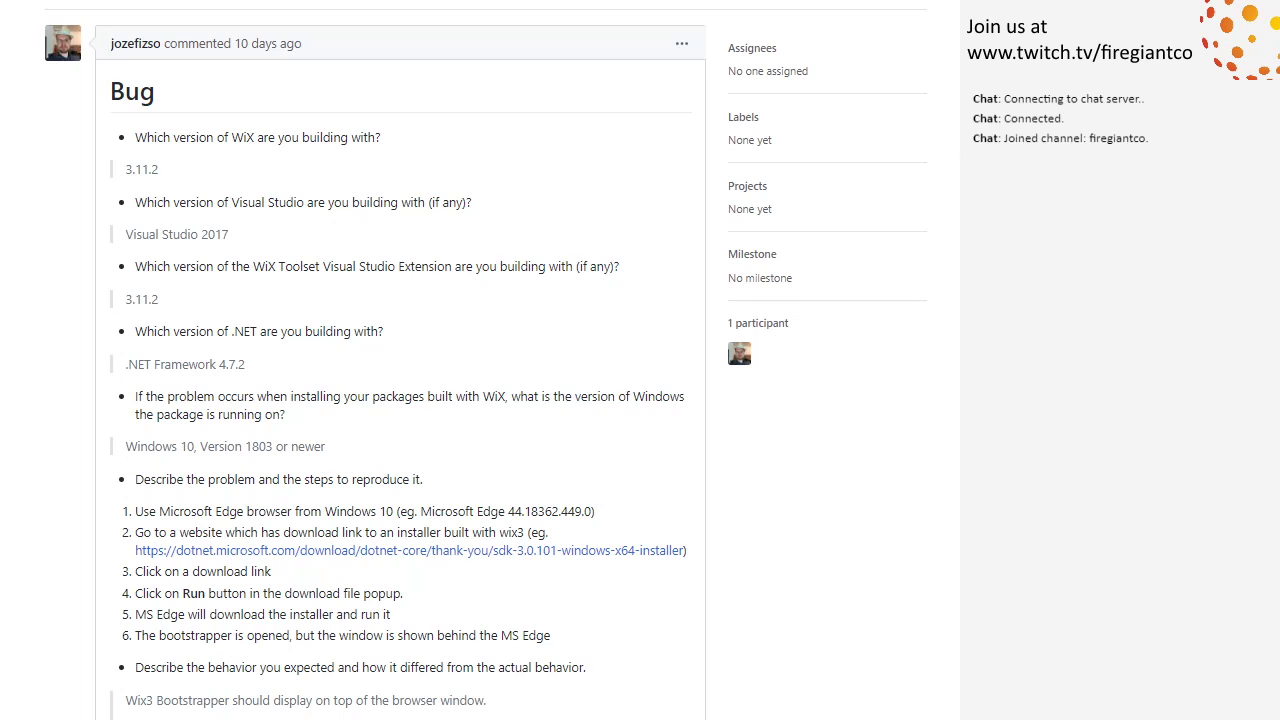
pyautogui.scroll(-3)
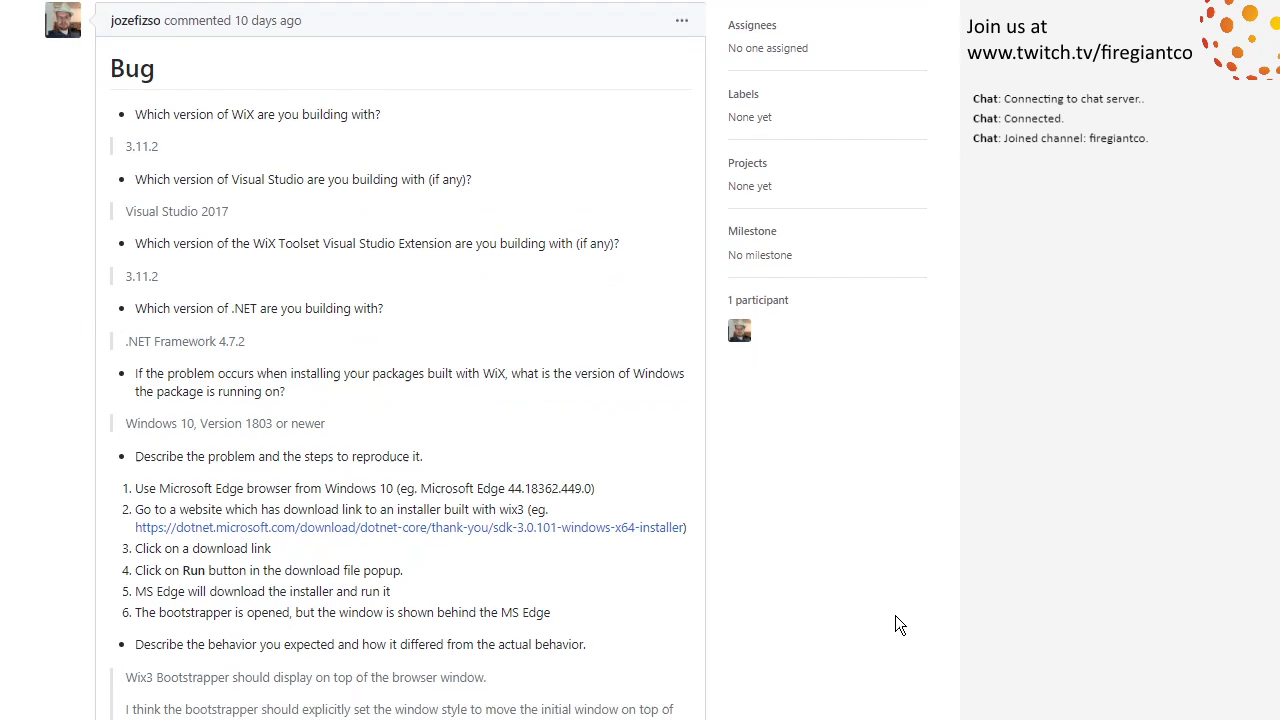
pyautogui.scroll(-3)
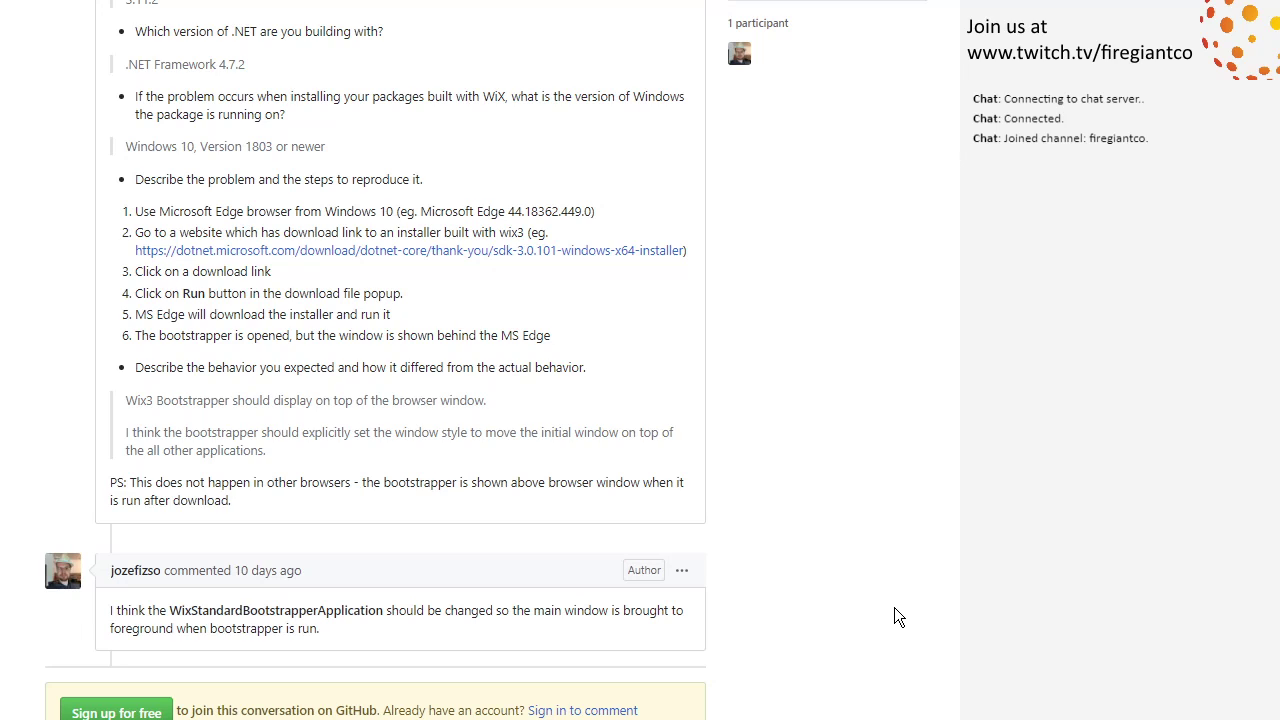
pyautogui.moveTo(878, 582)
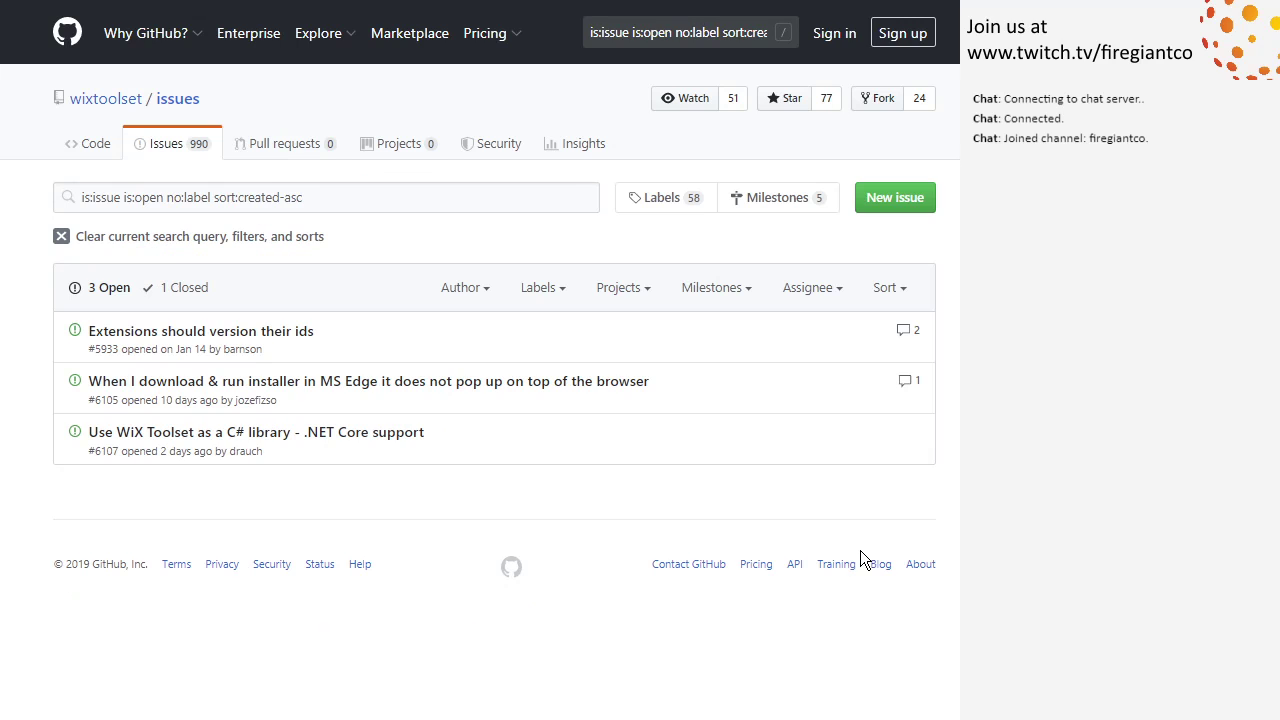
pyautogui.moveTo(484, 442)
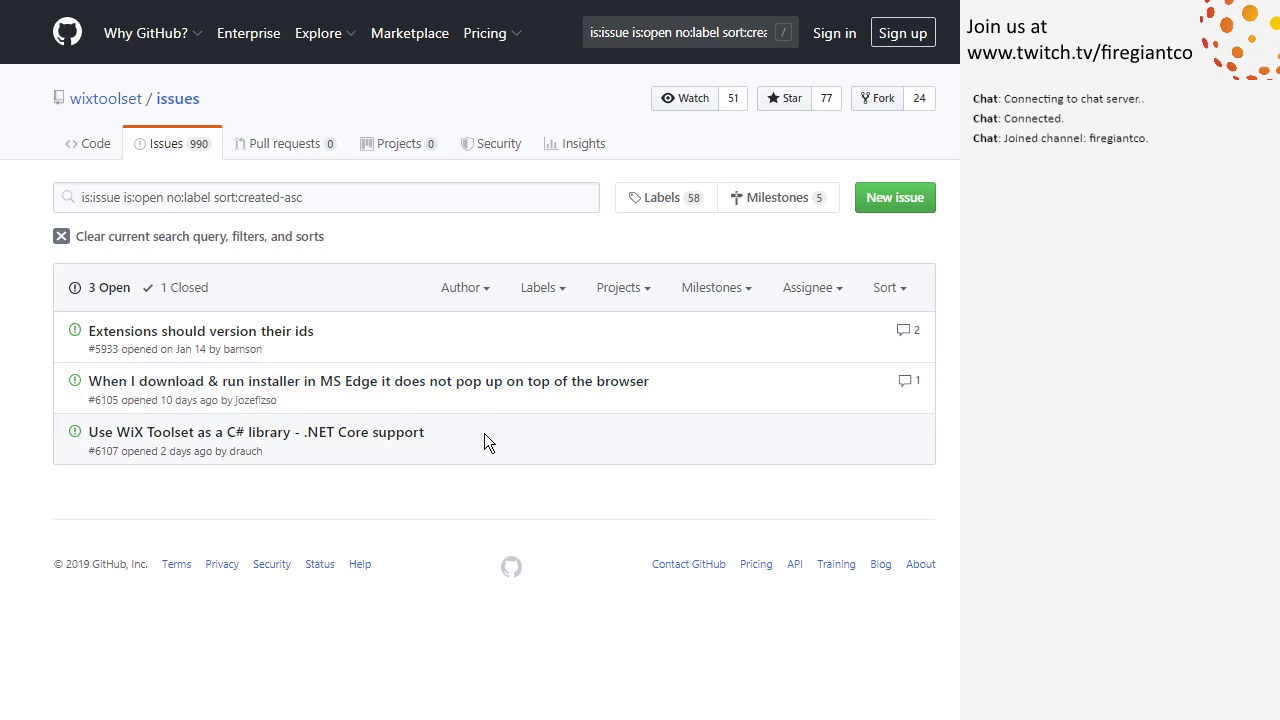
pyautogui.moveTo(640, 432)
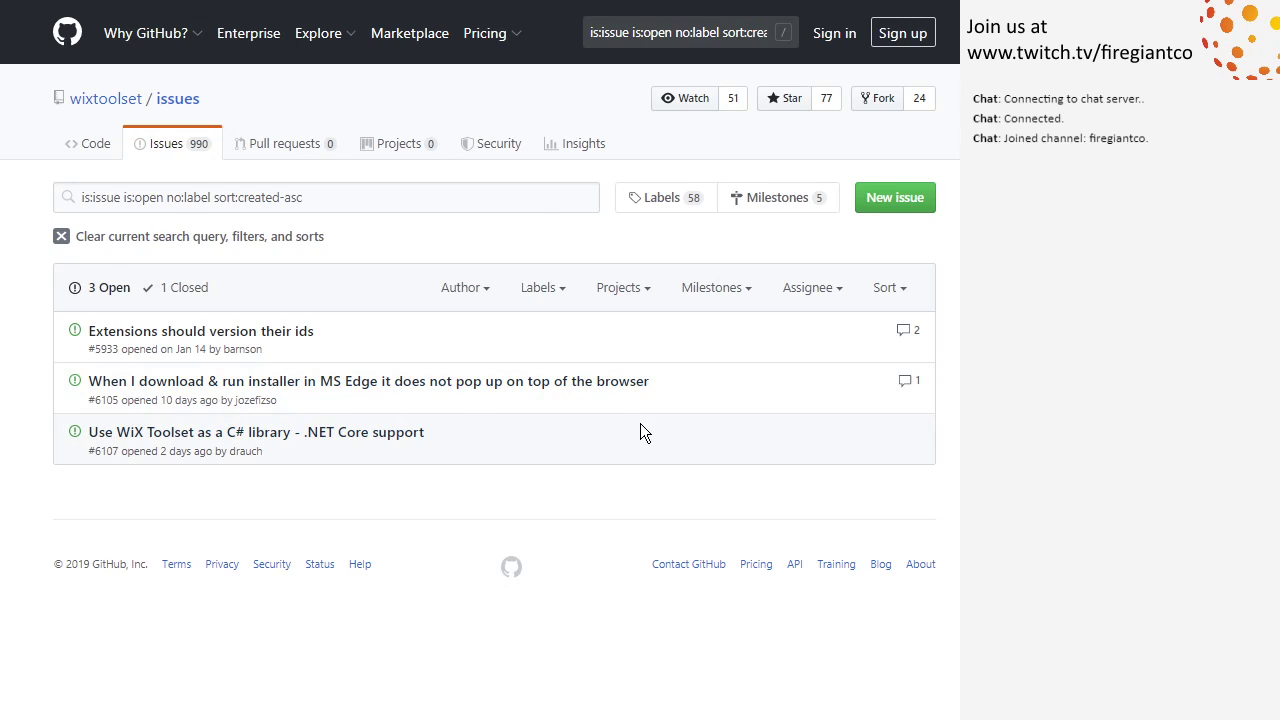
pyautogui.click(256, 432)
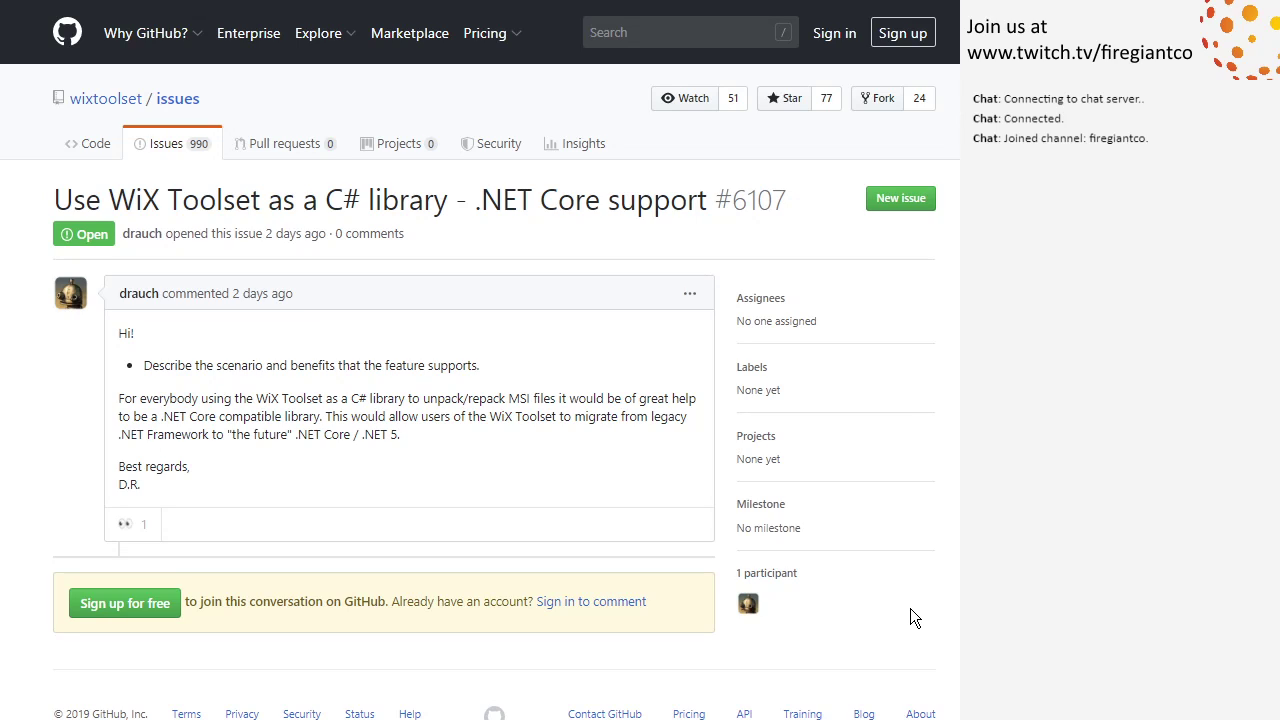
pyautogui.moveTo(946, 608)
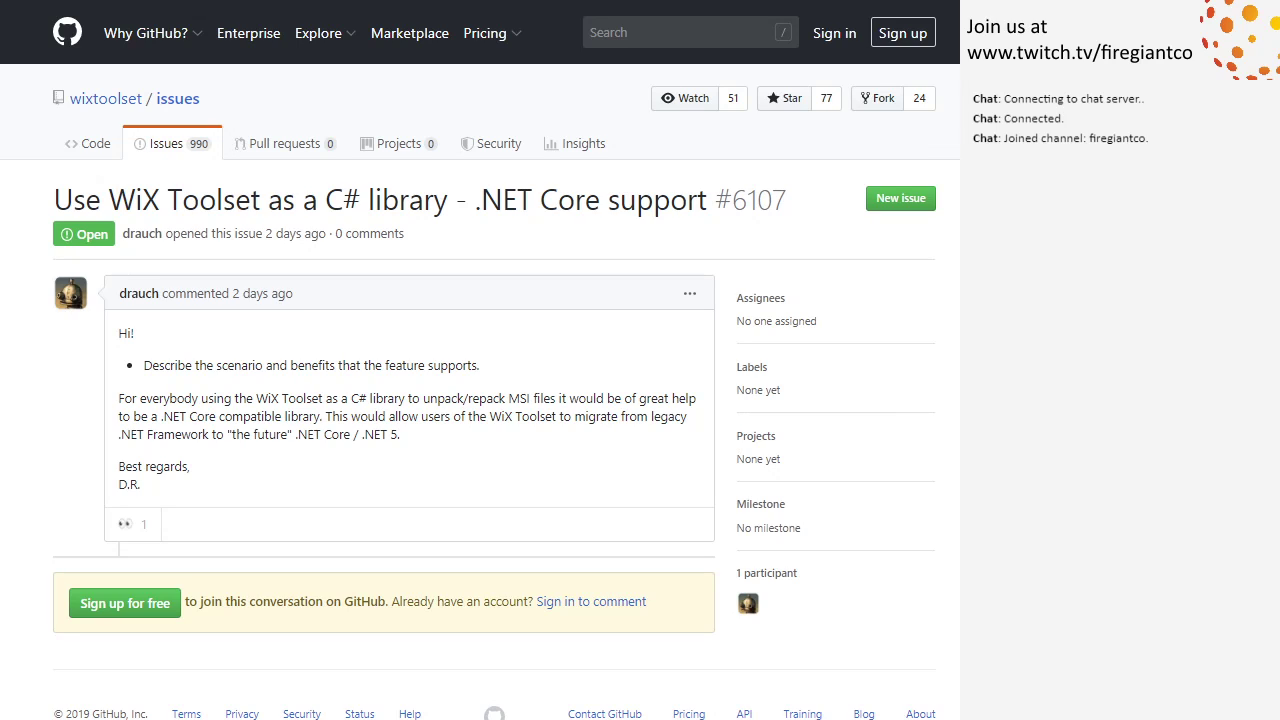
pyautogui.moveTo(948, 512)
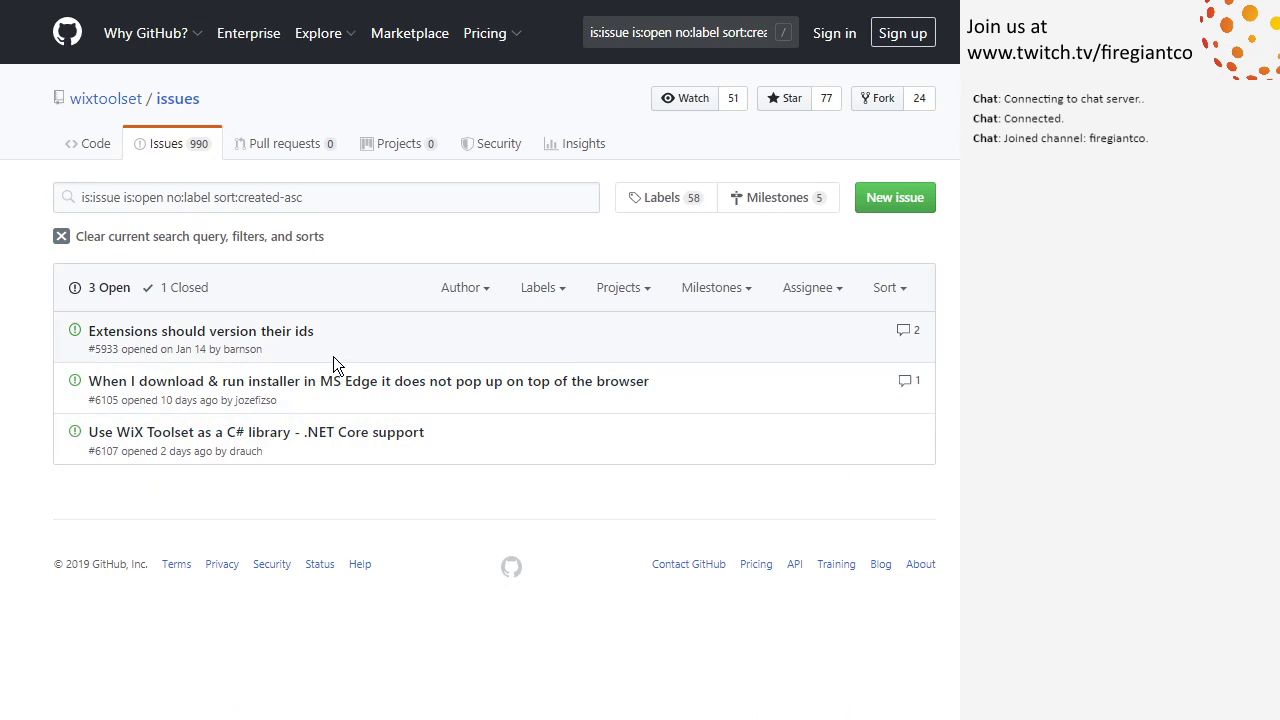
pyautogui.moveTo(488, 404)
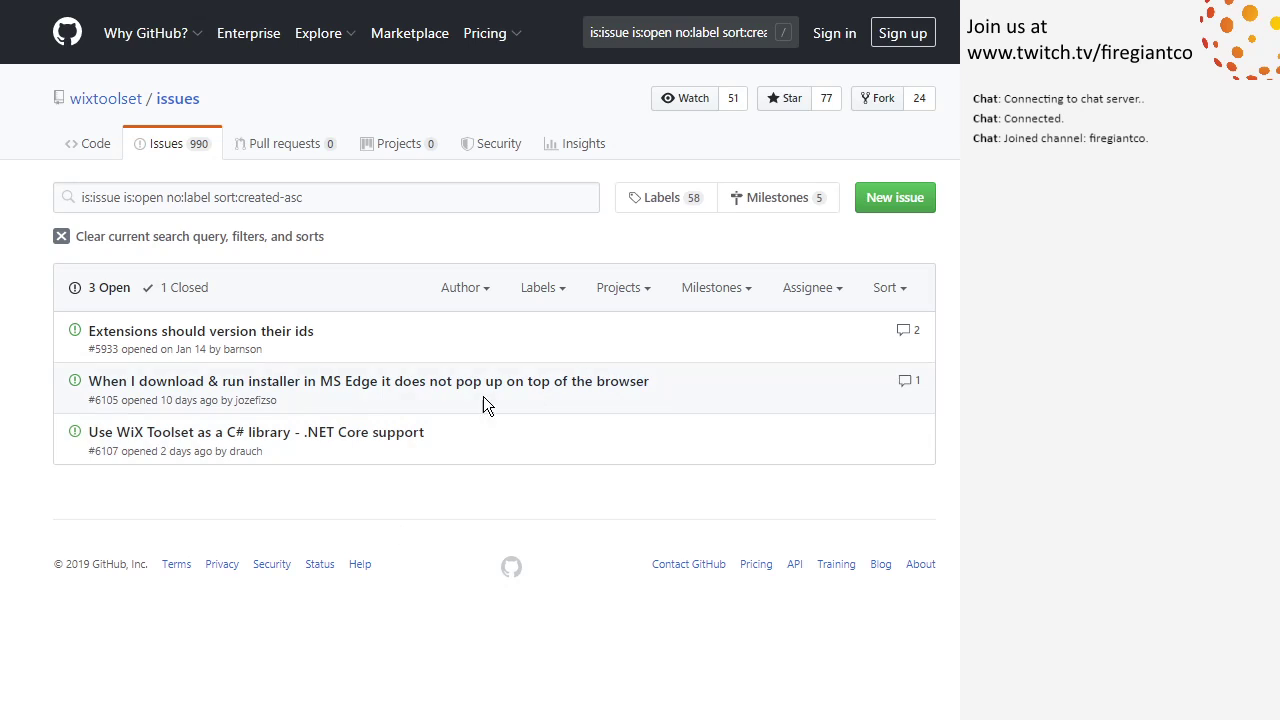
pyautogui.moveTo(708, 390)
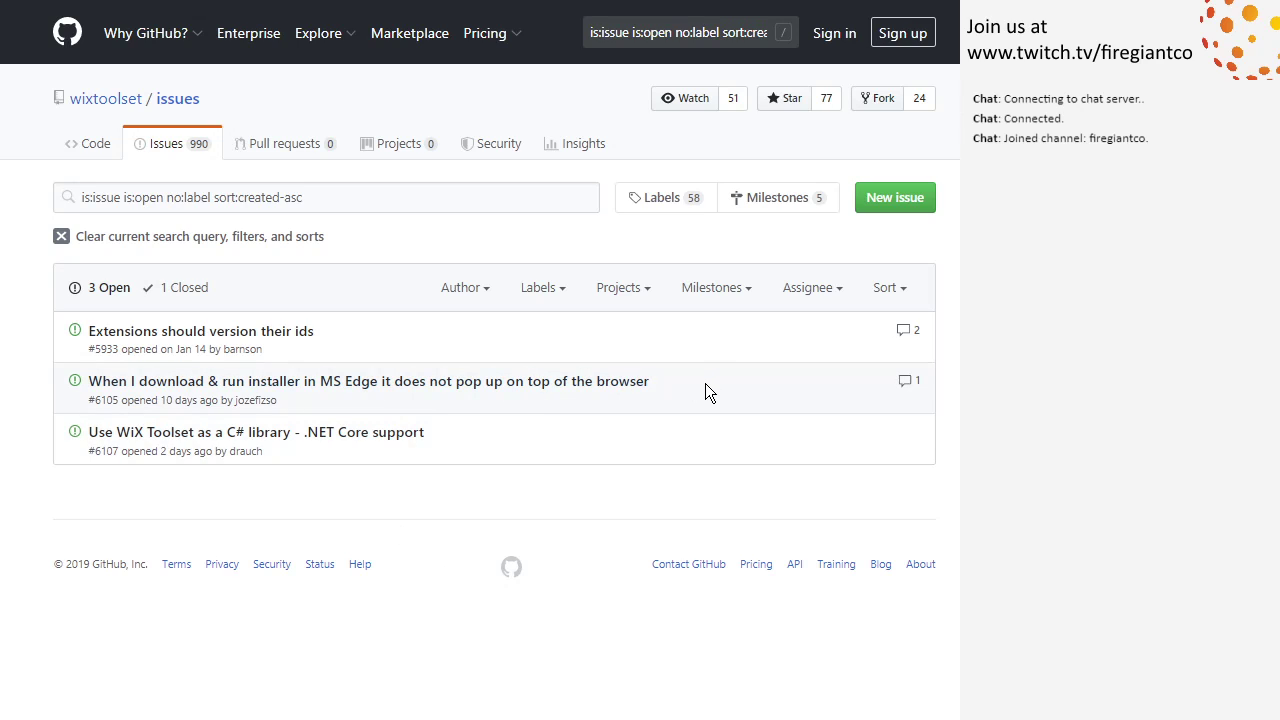
pyautogui.moveTo(480, 456)
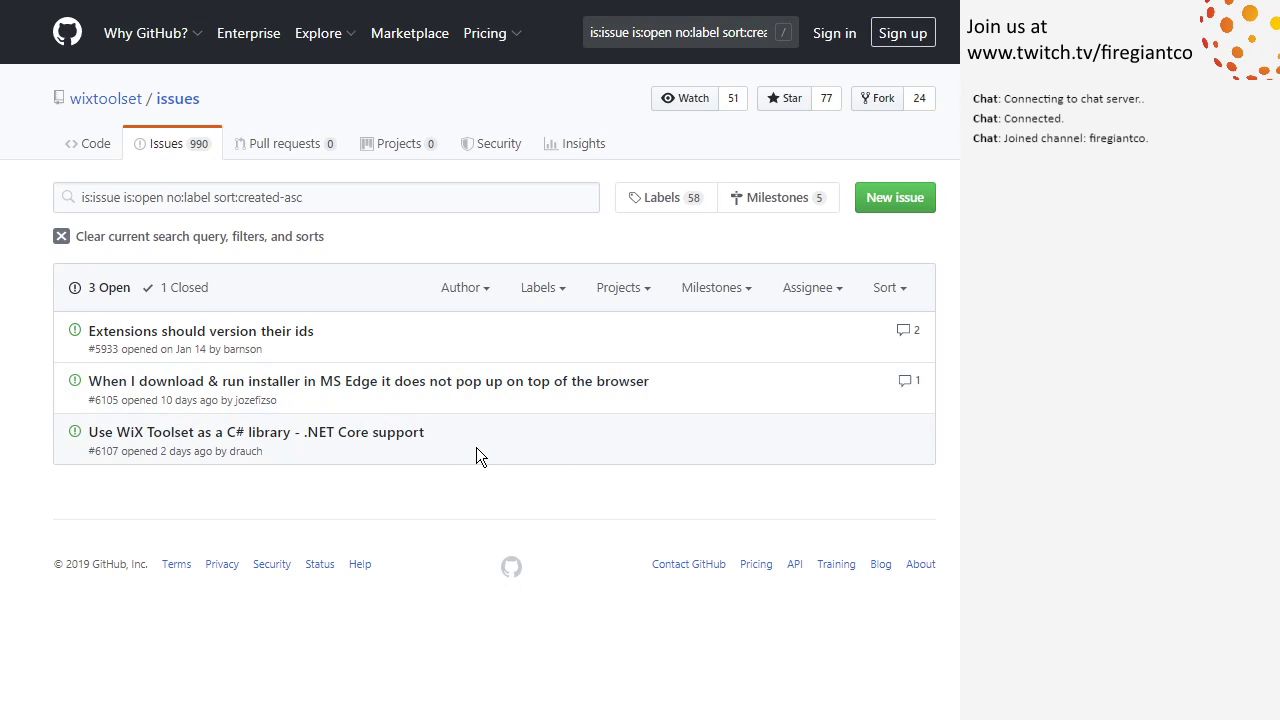
pyautogui.moveTo(464, 504)
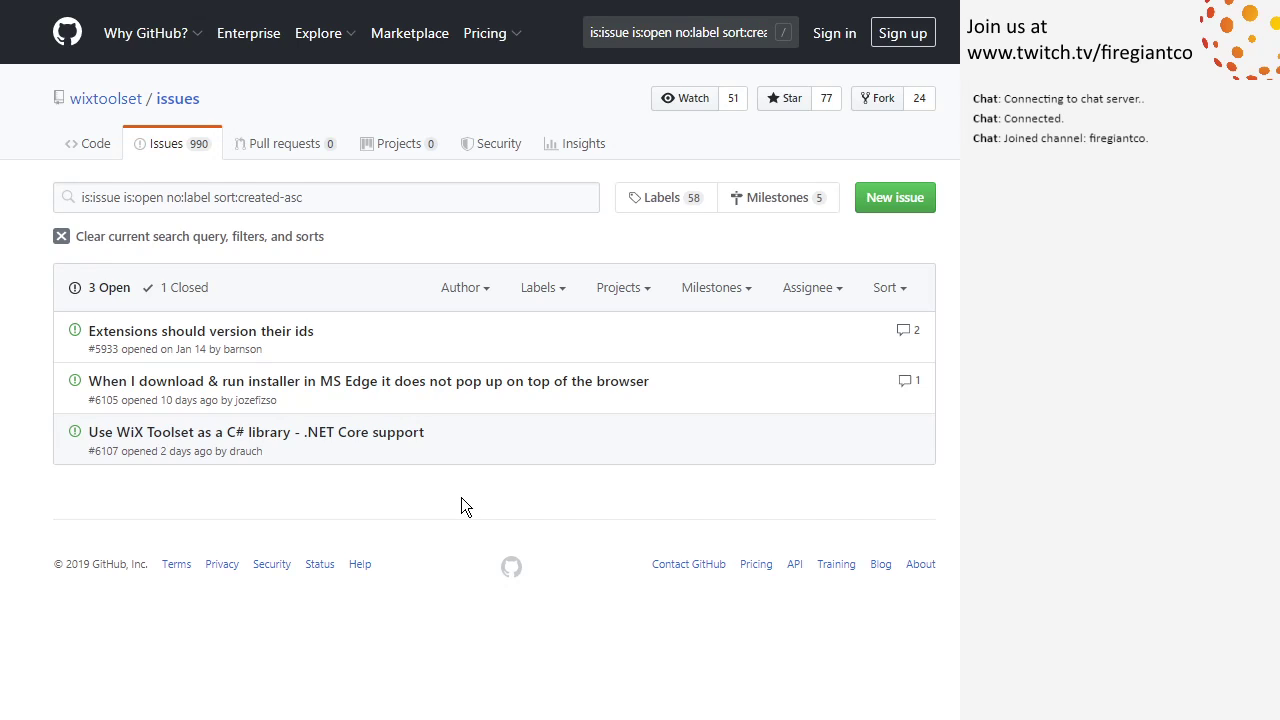
pyautogui.moveTo(336, 524)
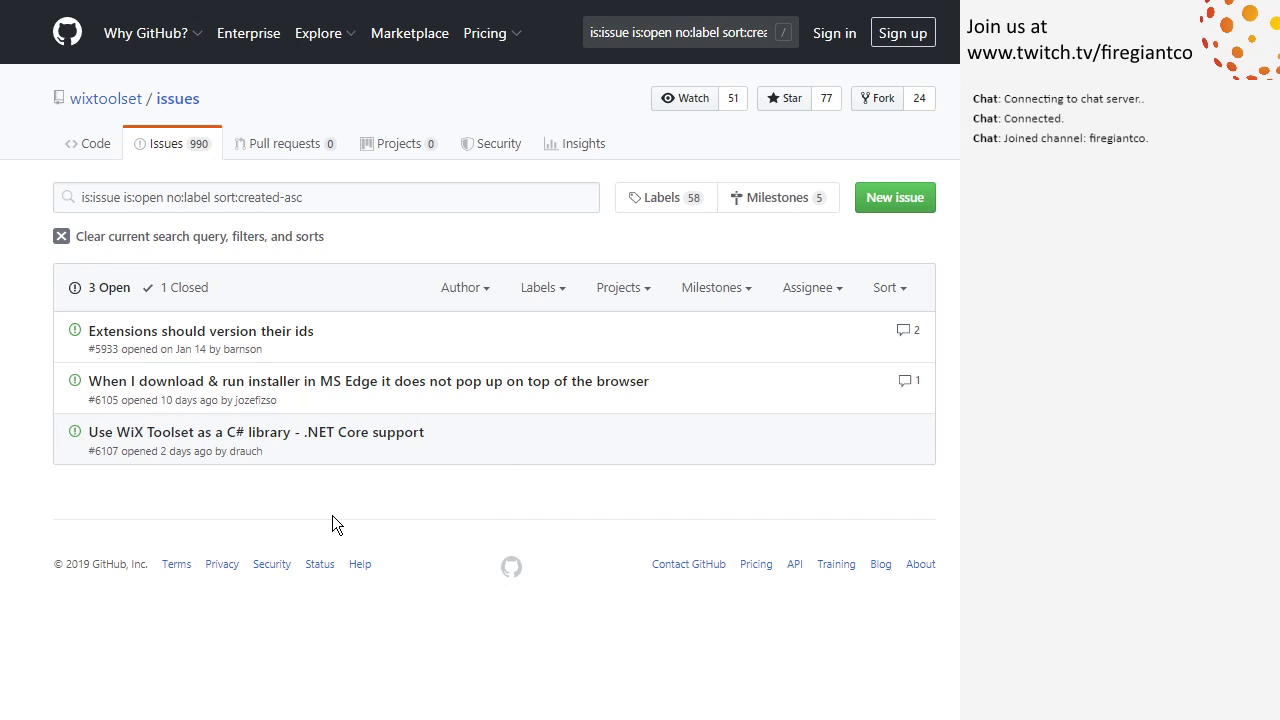